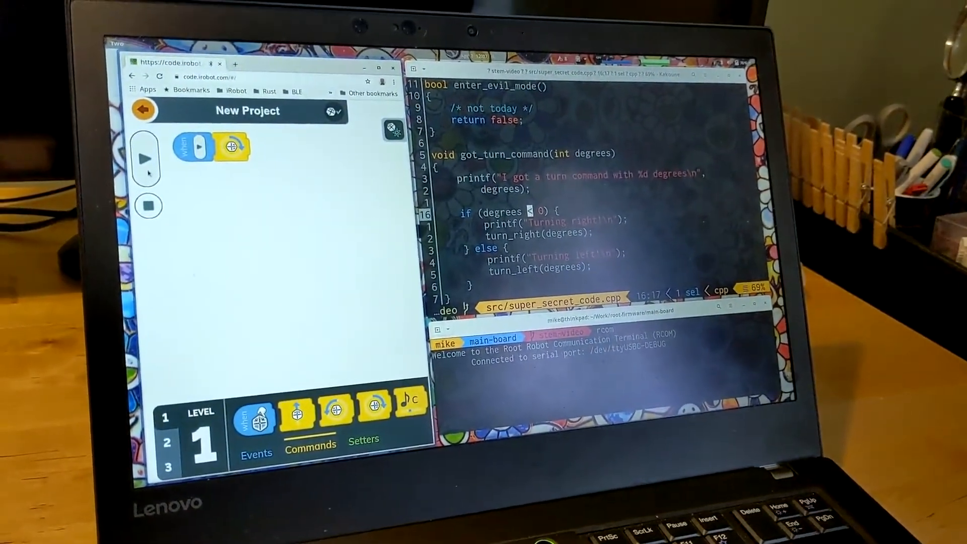
Run the block program with the green Play button so the terminal reports the 90-degree left turn.
click(147, 159)
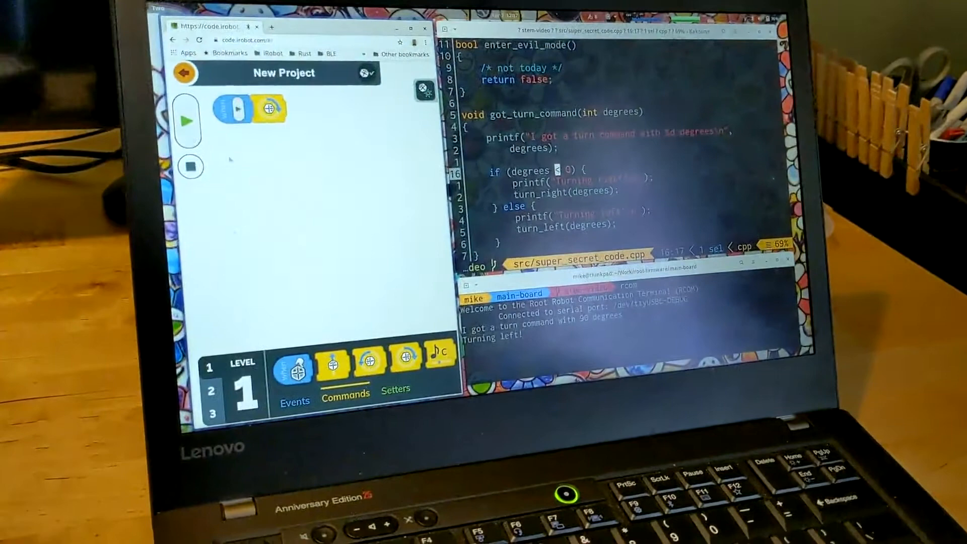